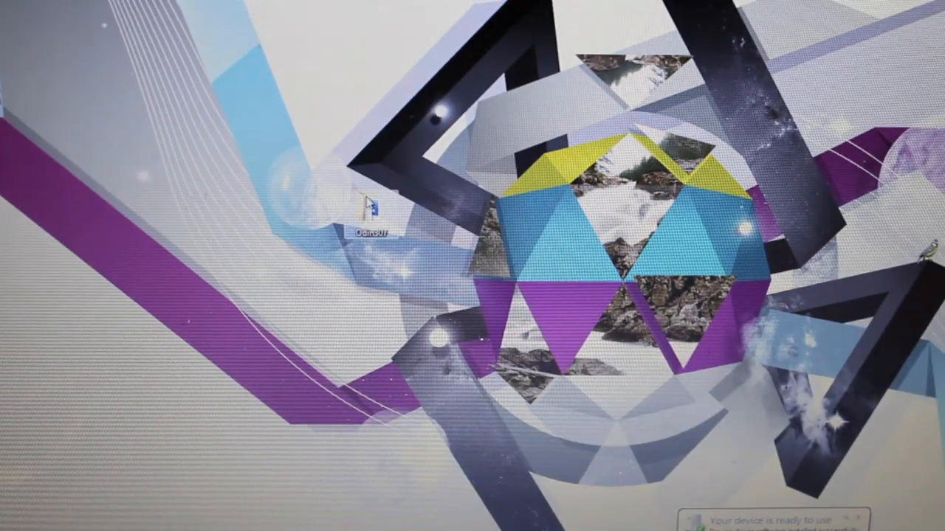
# Open the Odin307 folder from the desktop and pick out the Odin3 v3.07 application.
pyautogui.doubleClick(366, 214)
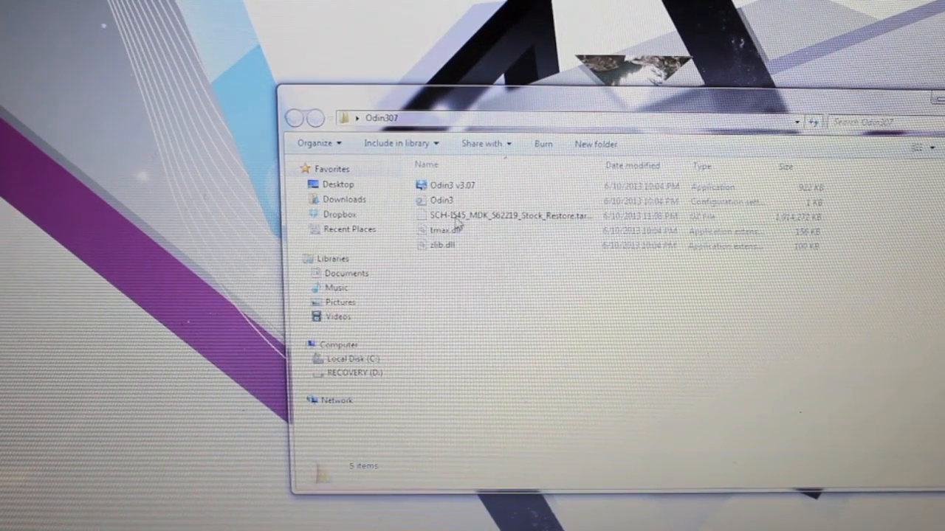
pyautogui.moveTo(510, 218)
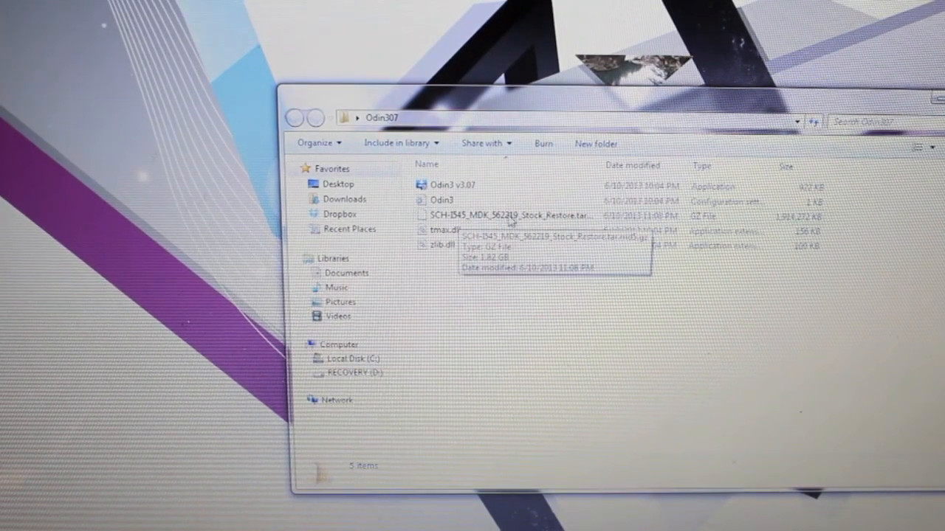
pyautogui.moveTo(539, 224)
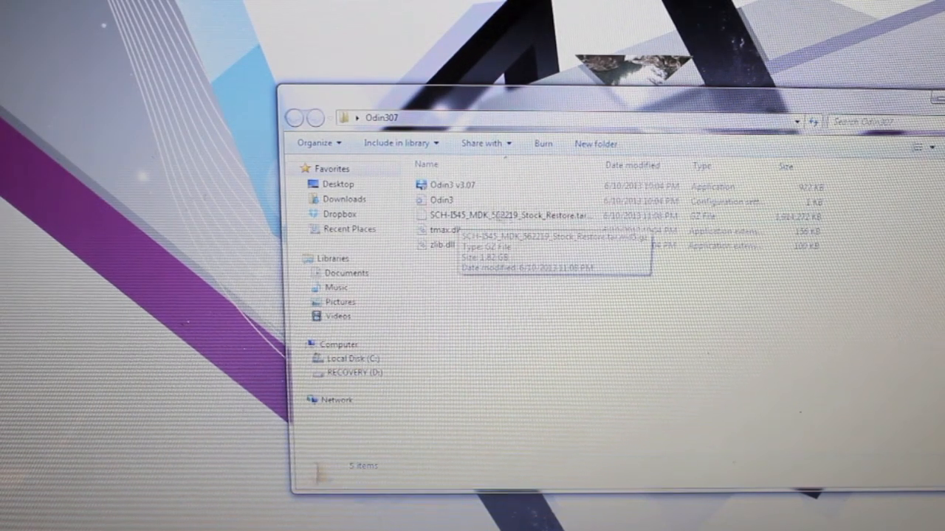
pyautogui.click(450, 186)
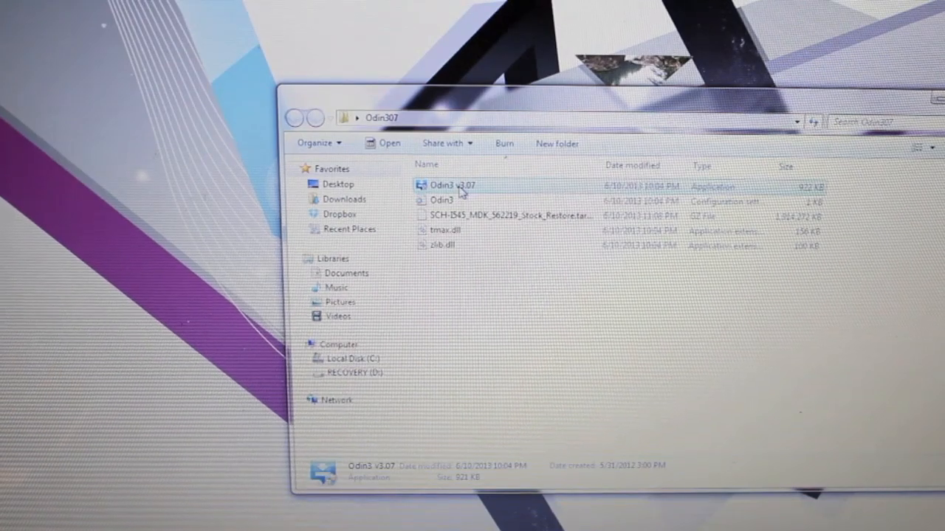
# Run Odin3 v3.07.exe so its window reports a device added on COM3.
pyautogui.doubleClick(449, 186)
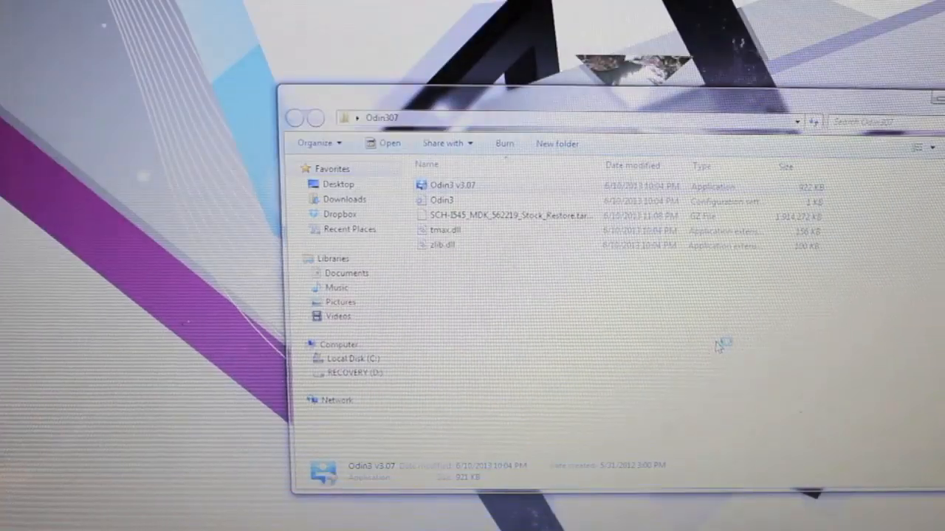
pyautogui.doubleClick(448, 186)
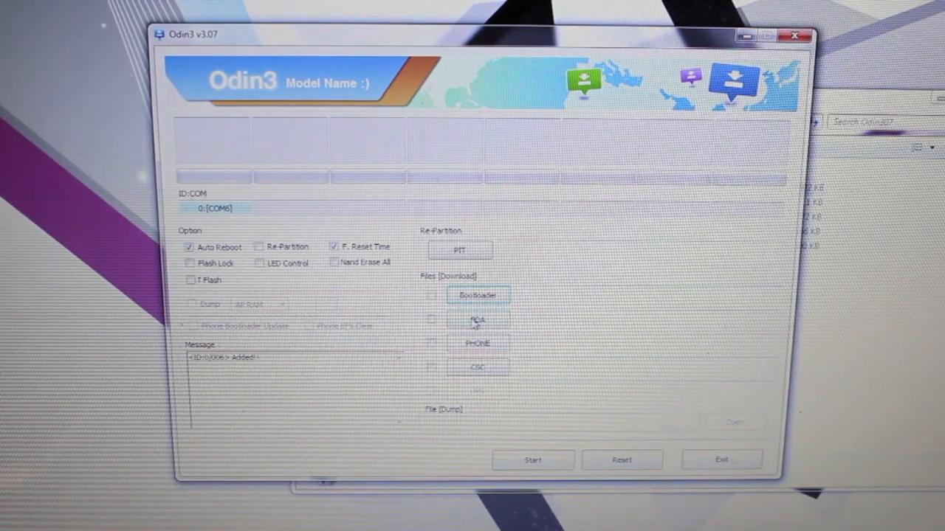
# Load the SCH-I545 Stock_Restore tar.md5 from the Odin307 folder into PDA and start the flash.
pyautogui.click(478, 320)
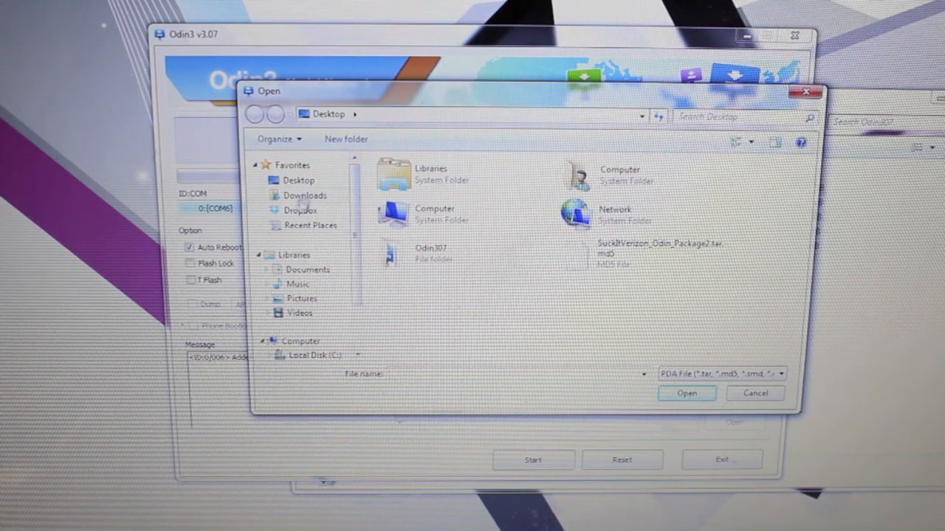
pyautogui.scroll(-3)
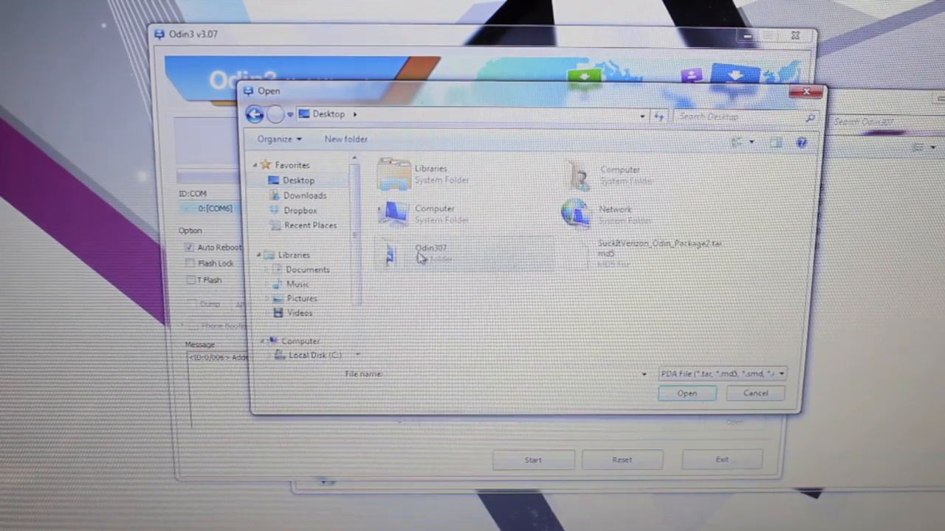
pyautogui.doubleClick(431, 254)
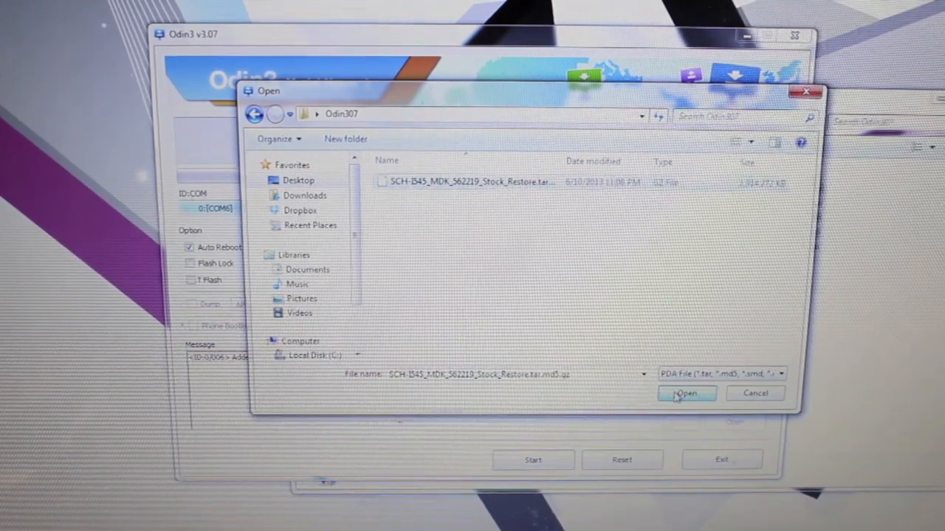
pyautogui.click(685, 392)
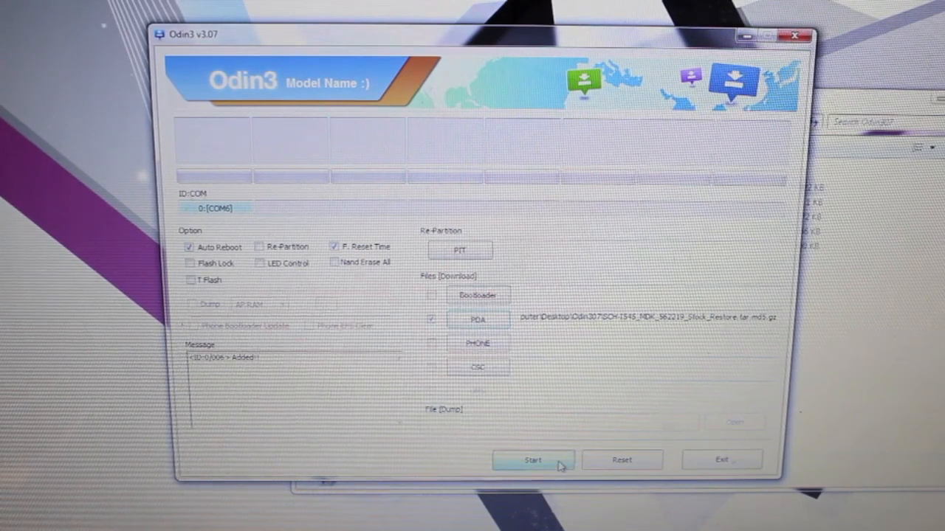
pyautogui.click(533, 461)
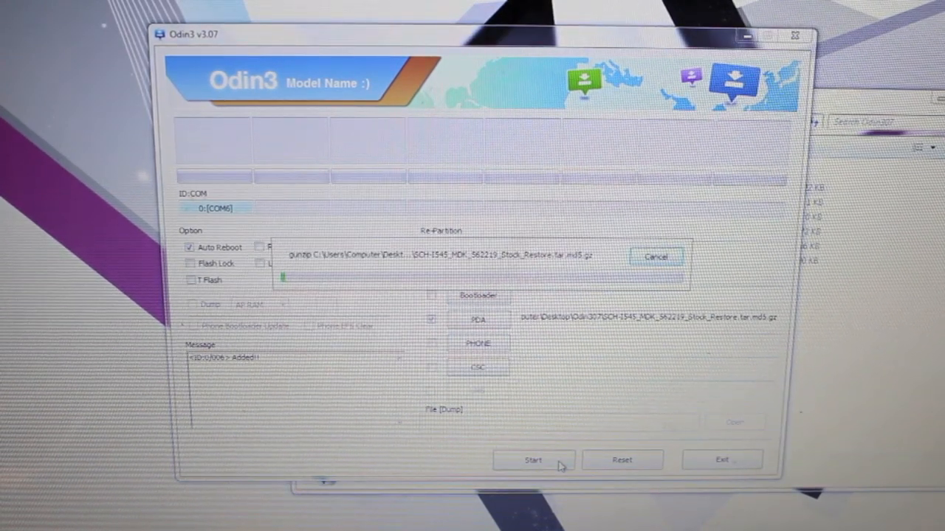